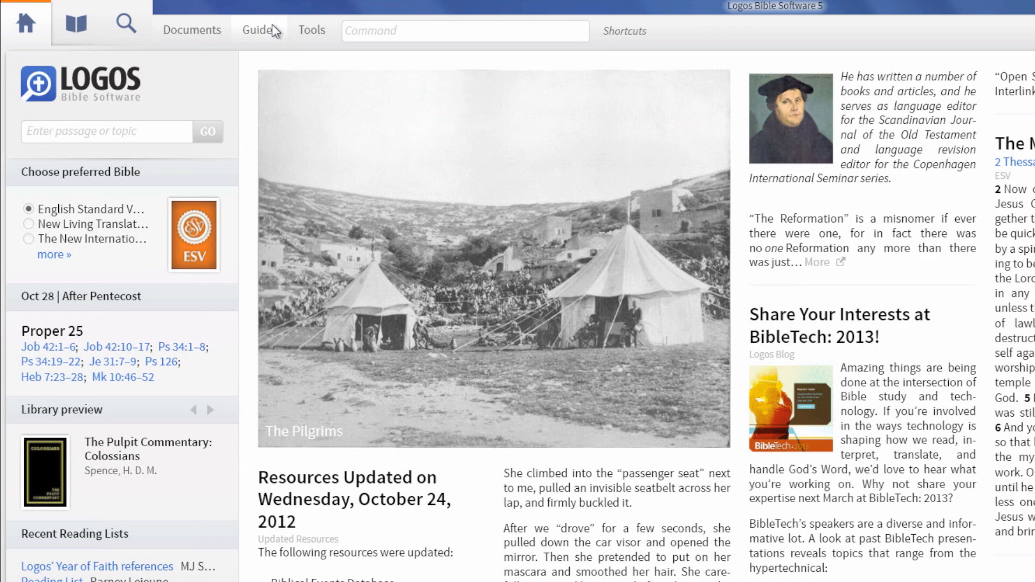
Open the Guides menu to start a Topic Guide.
left_click(259, 30)
type("Temple")
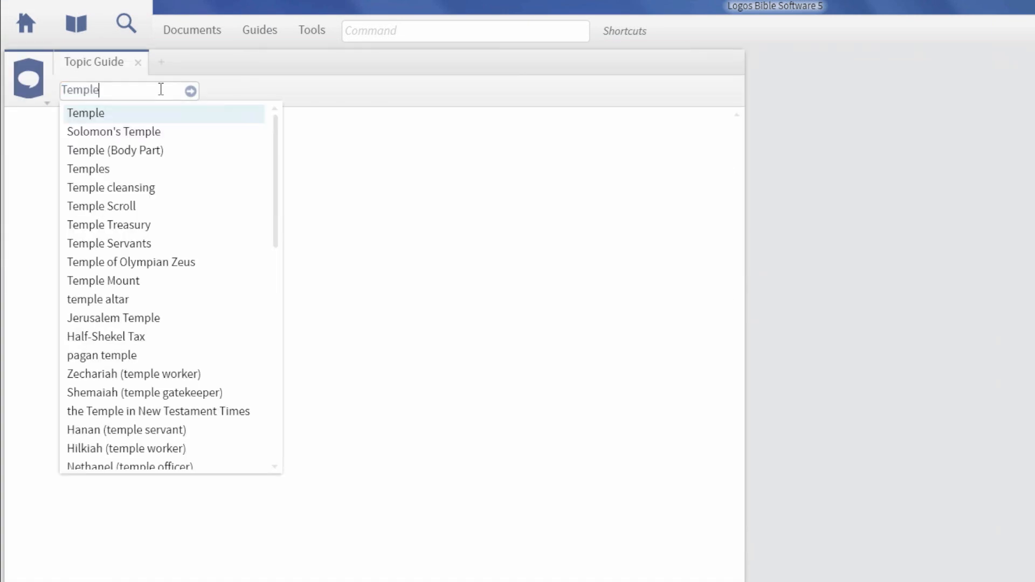
Load the Temple topic and start titling the guide 'Topic Guide for Temples'.
left_click(84, 113)
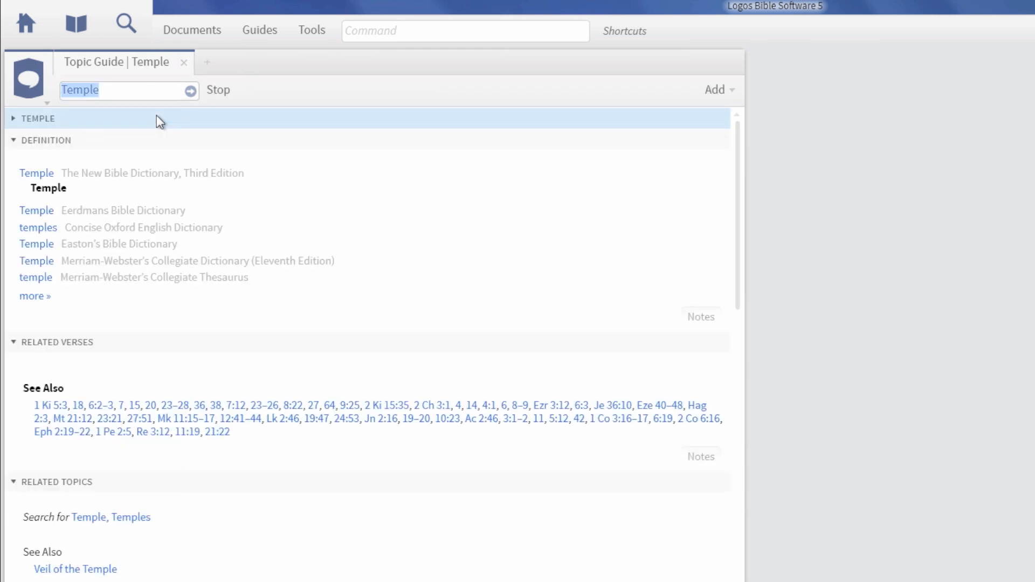
left_click(11, 119)
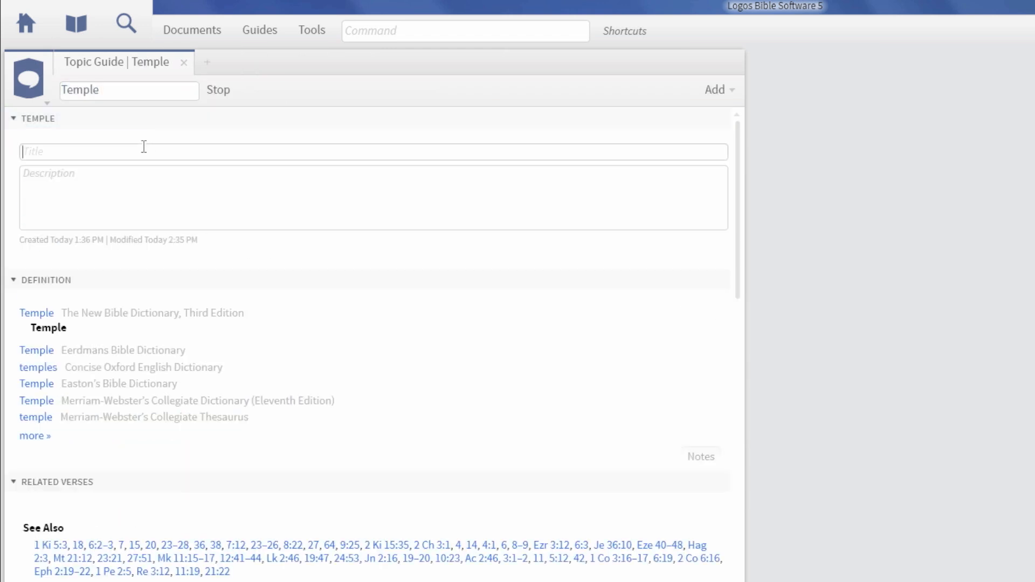
type("Topic Guide for Temples")
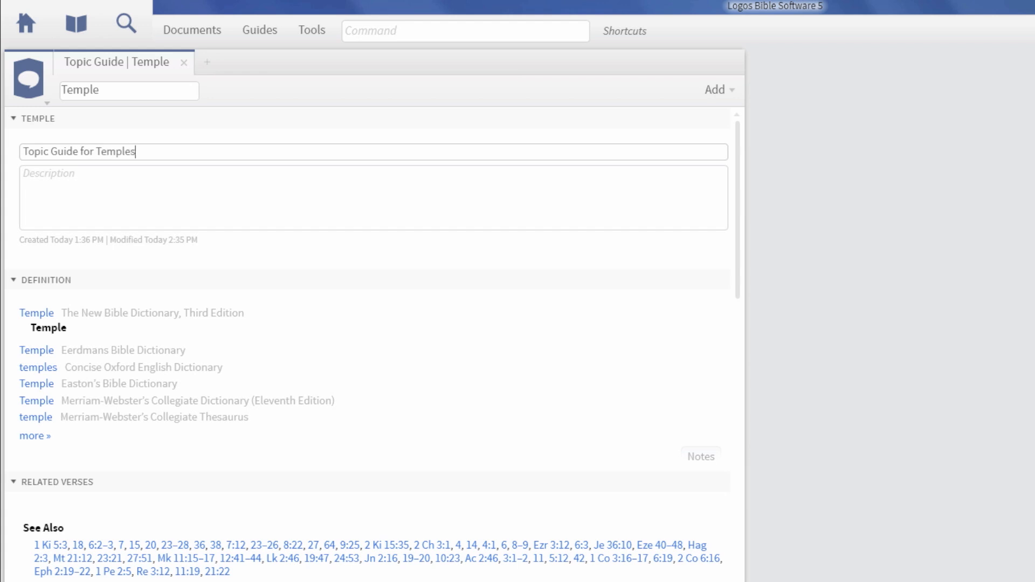
Save the custom title 'Topic Guide for Temples' and collapse its section.
left_click(11, 119)
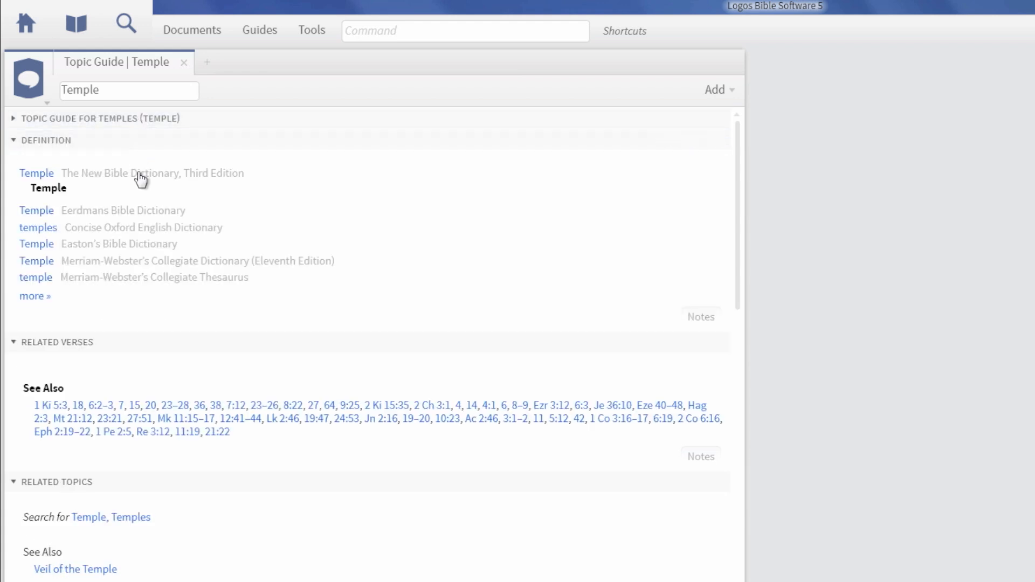
mouse_move(139, 175)
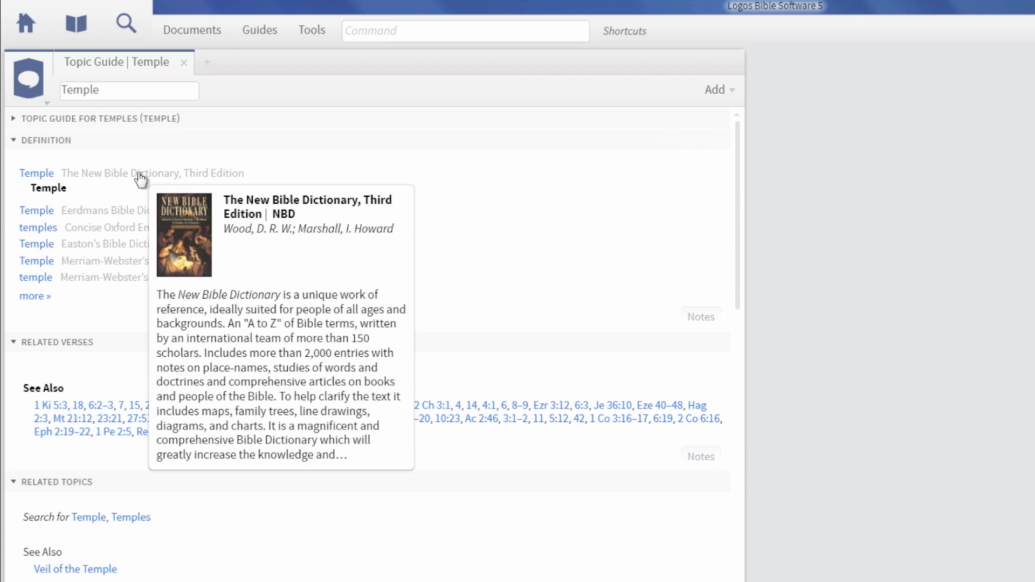
mouse_move(139, 163)
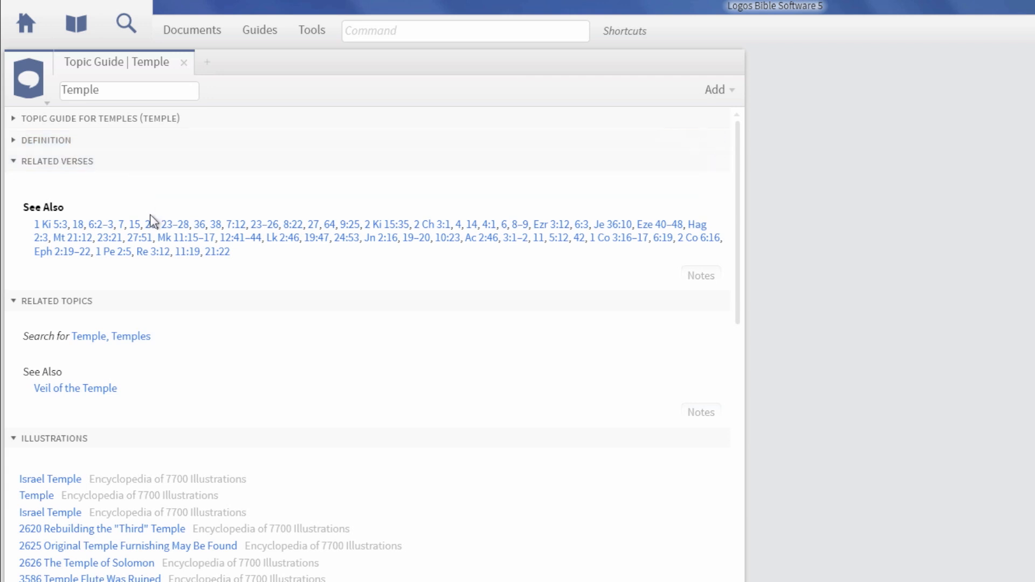
mouse_move(151, 225)
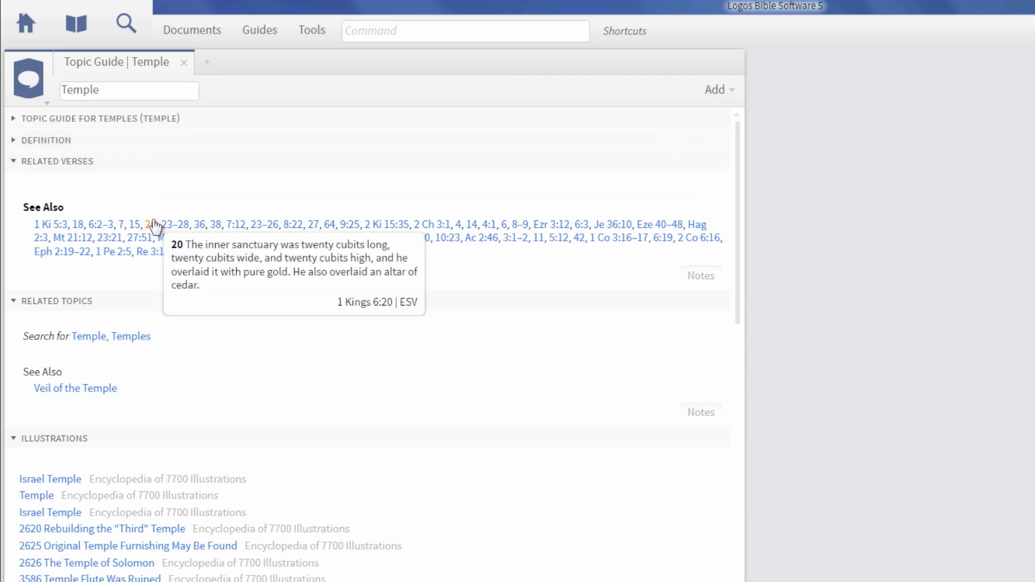
mouse_move(150, 173)
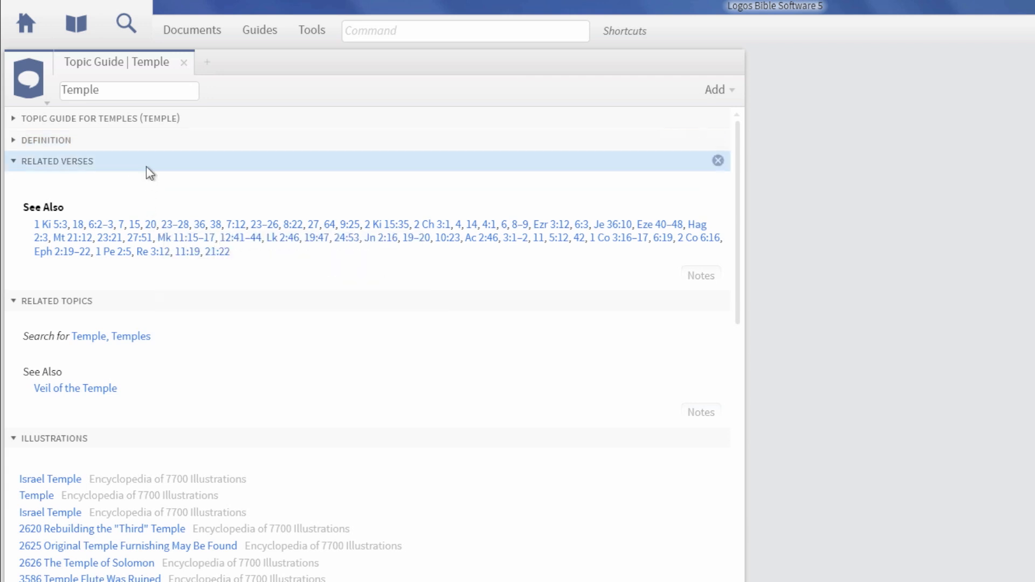
Collapse the Related Verses section of the Temple guide.
left_click(56, 162)
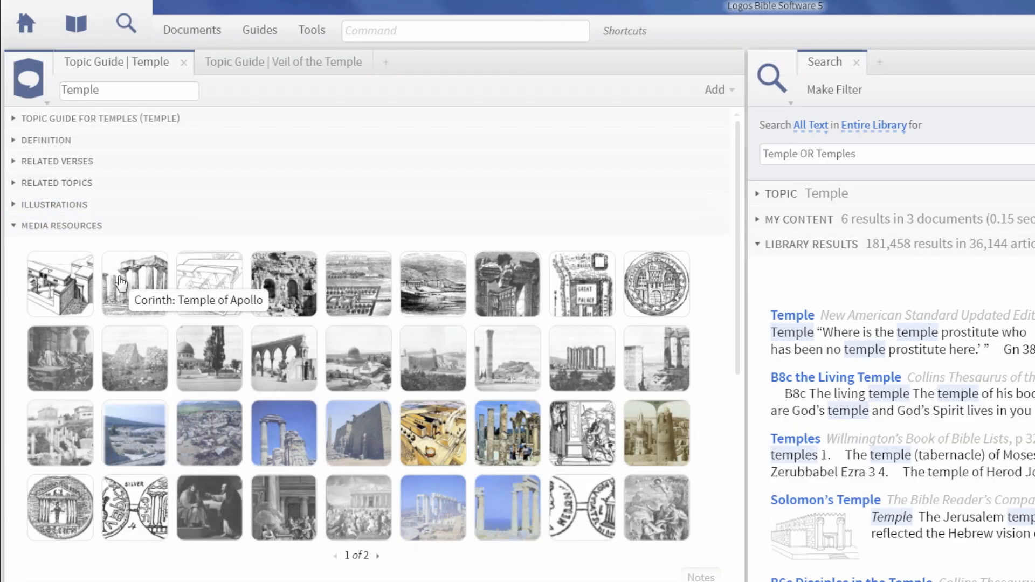
mouse_move(200, 286)
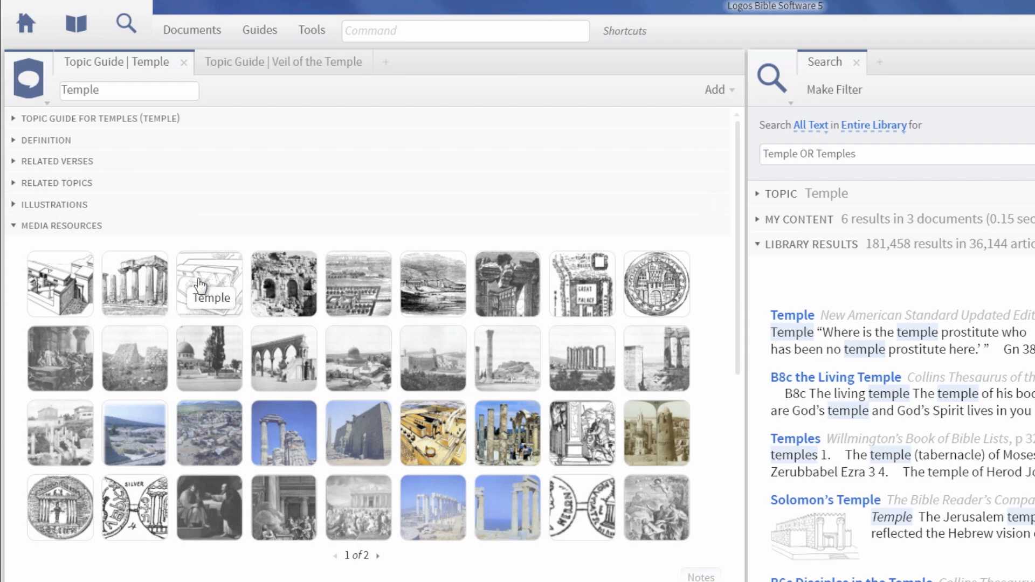